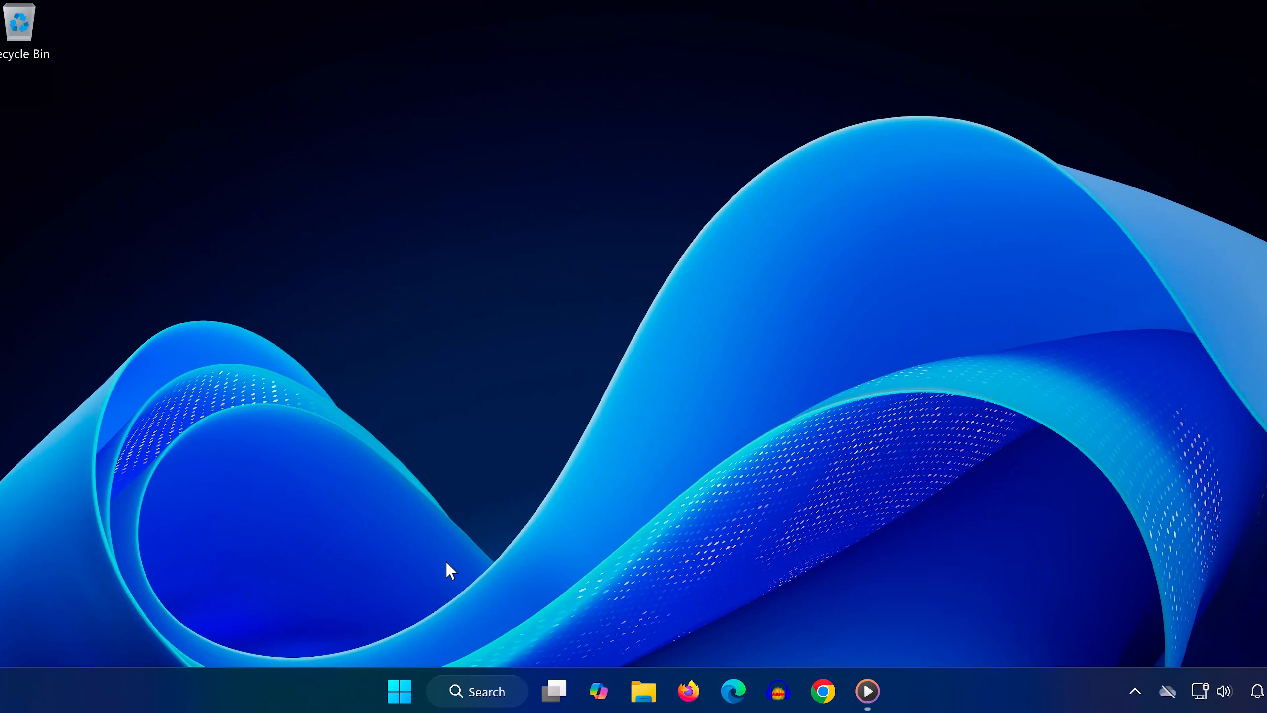
mouse_move(412, 610)
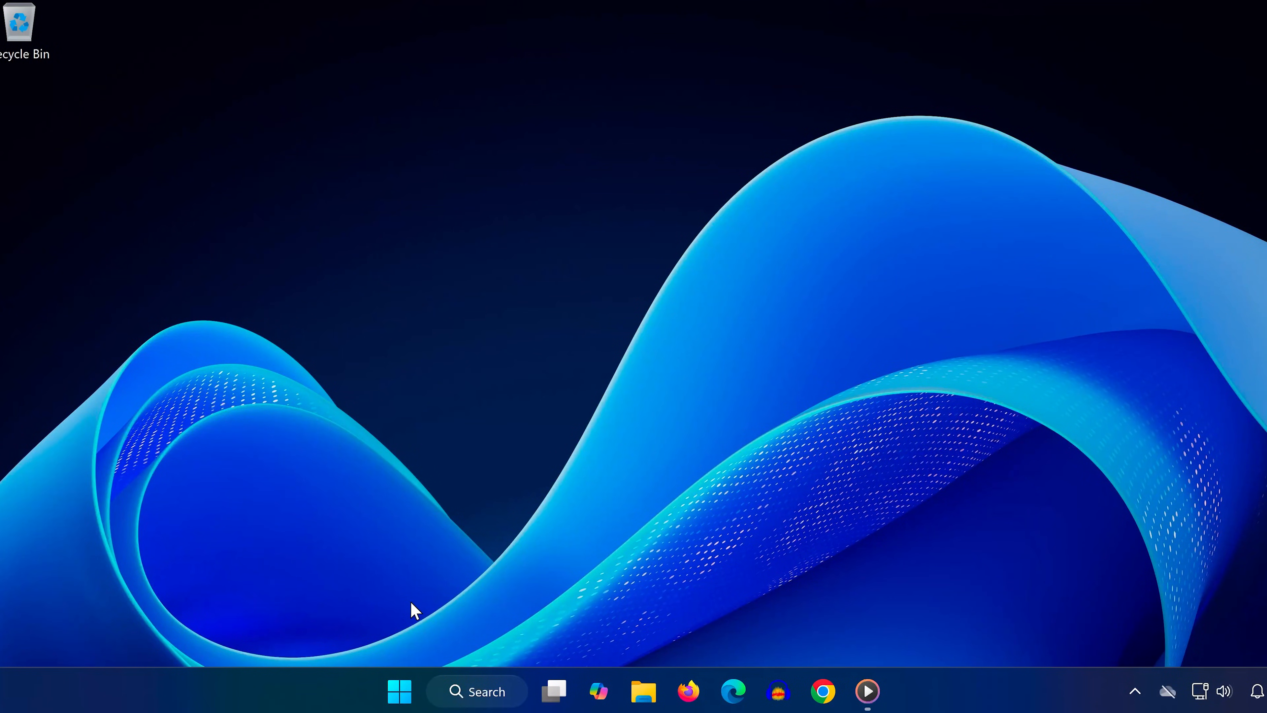
mouse_move(414, 617)
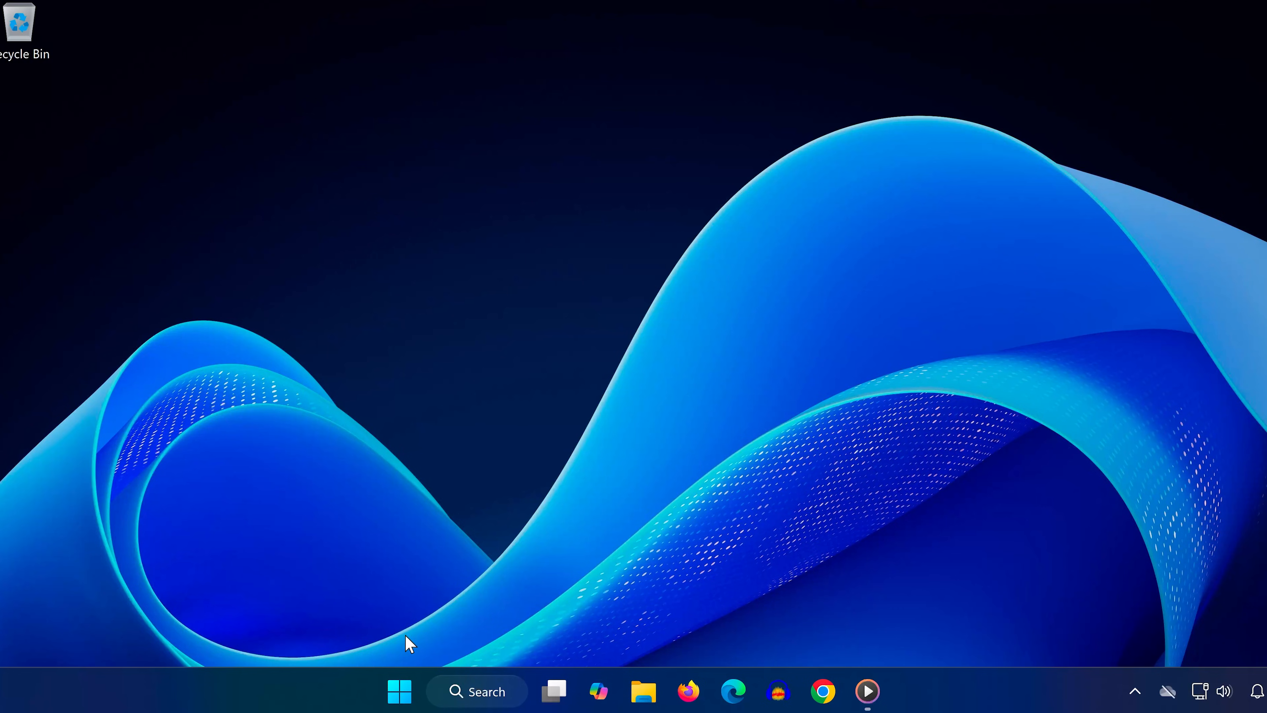
- Find Services from Start and start Function Discovery Resource Publication with Automatic startup
text(s)
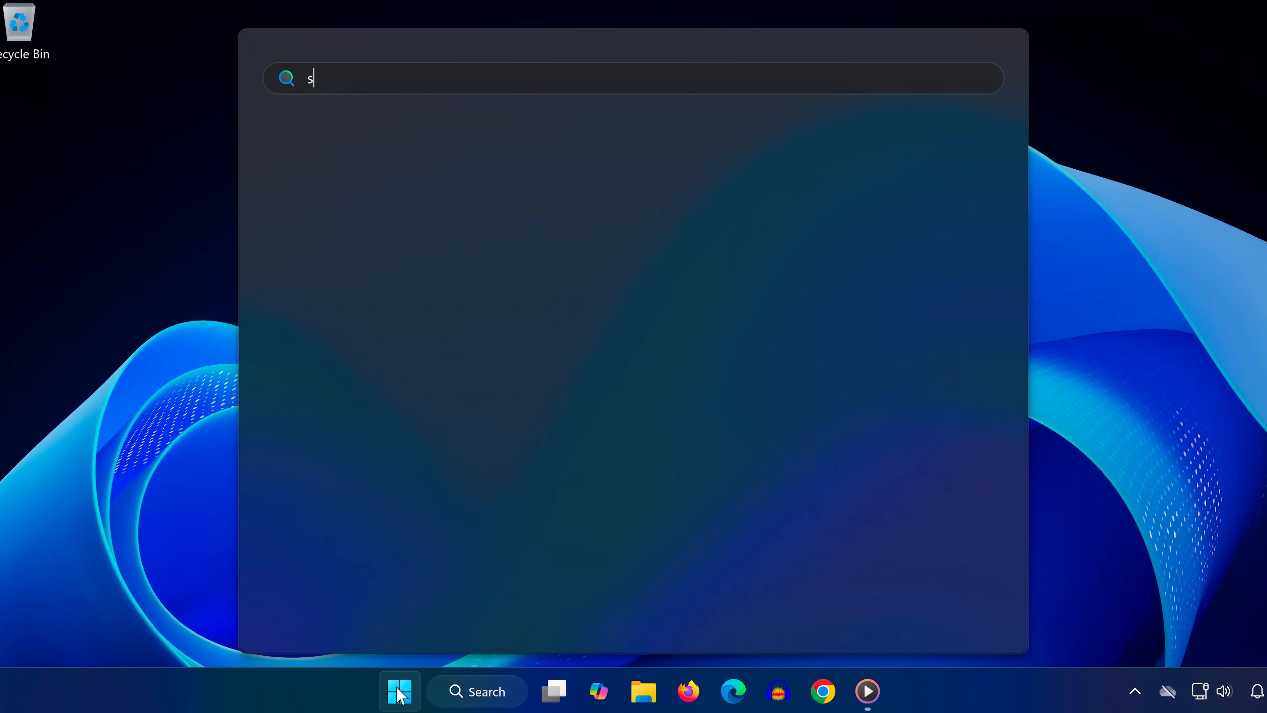
text(ervices)
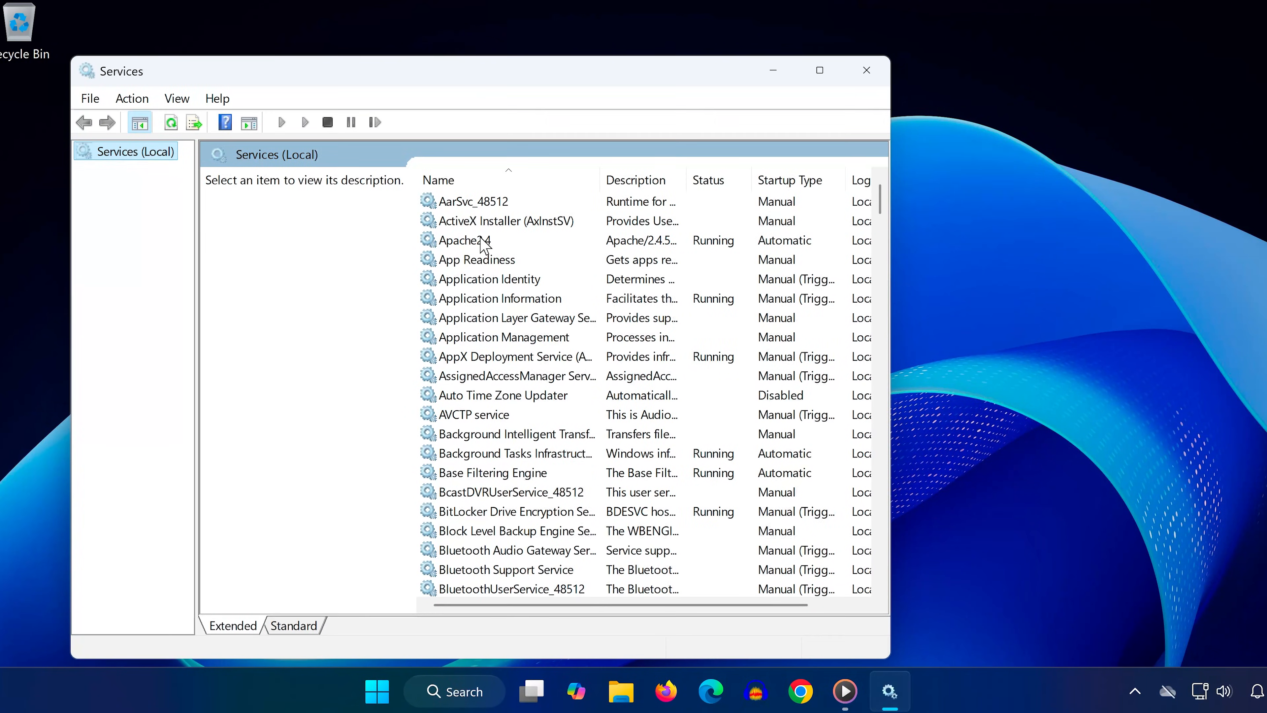
click(468, 240)
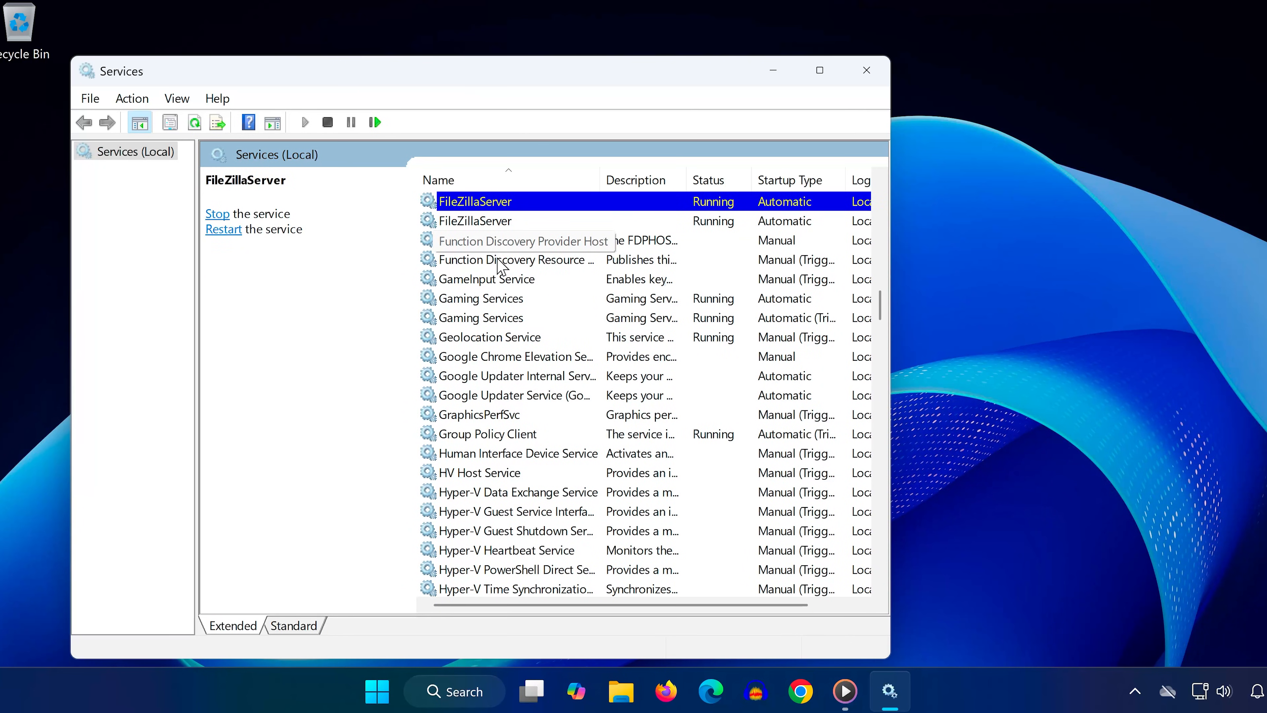
double_click(515, 260)
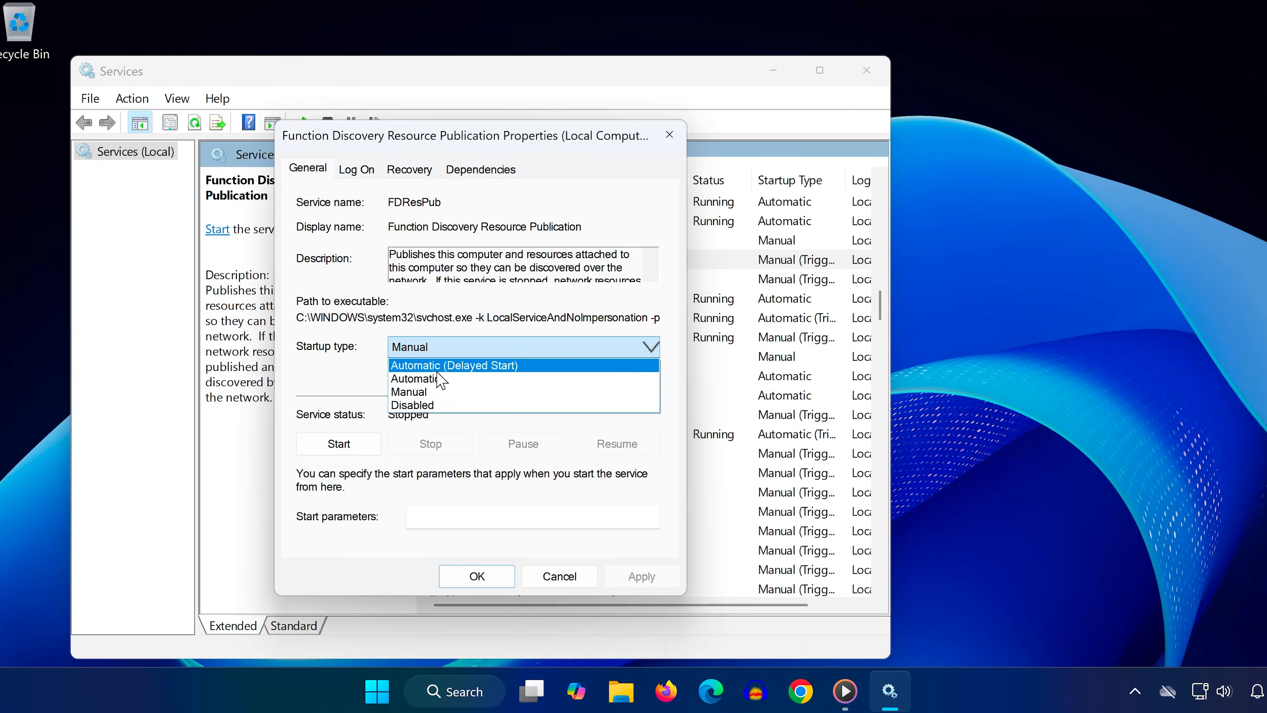
click(337, 444)
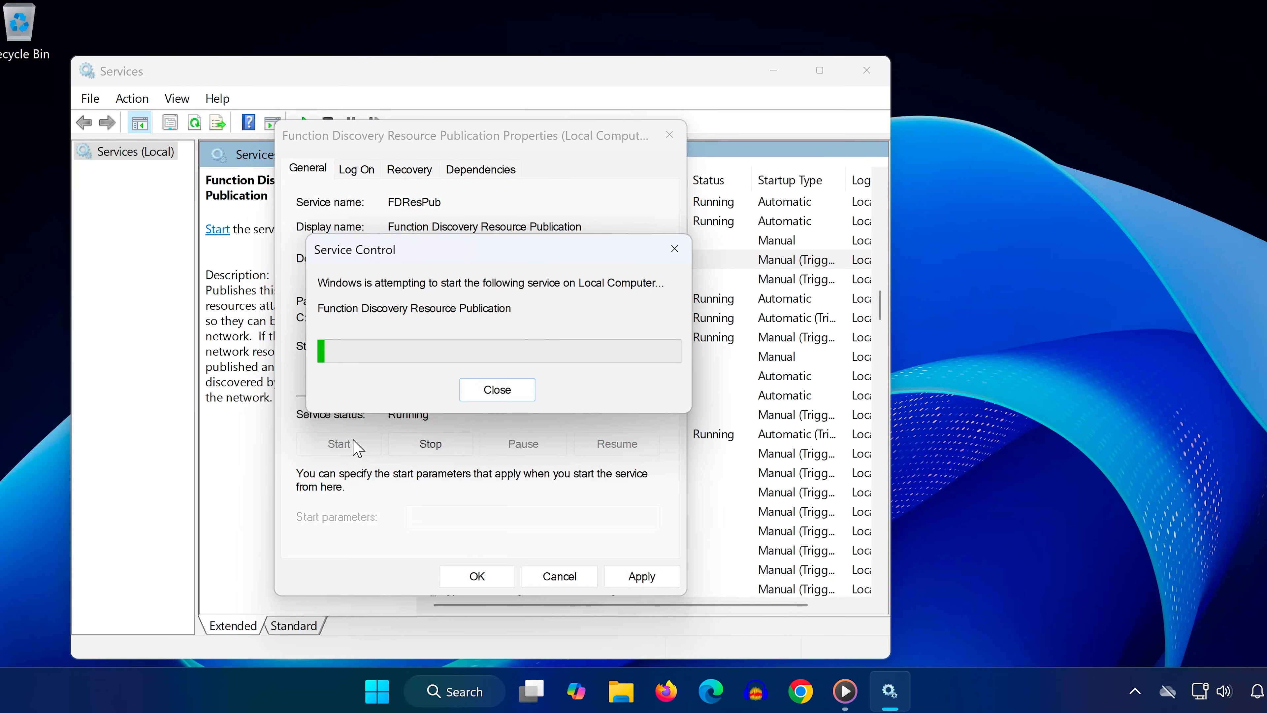
- Save that service's settings and set SSDP Discovery to Automatic startup
click(497, 389)
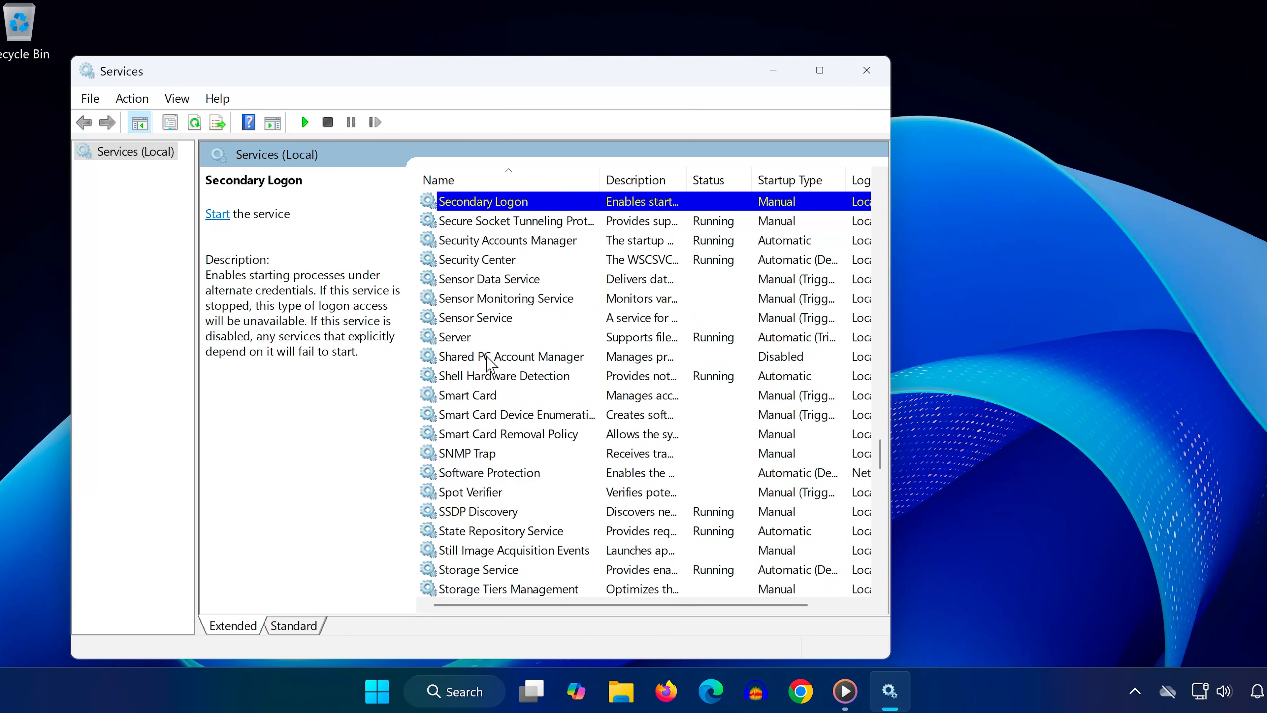
double_click(478, 511)
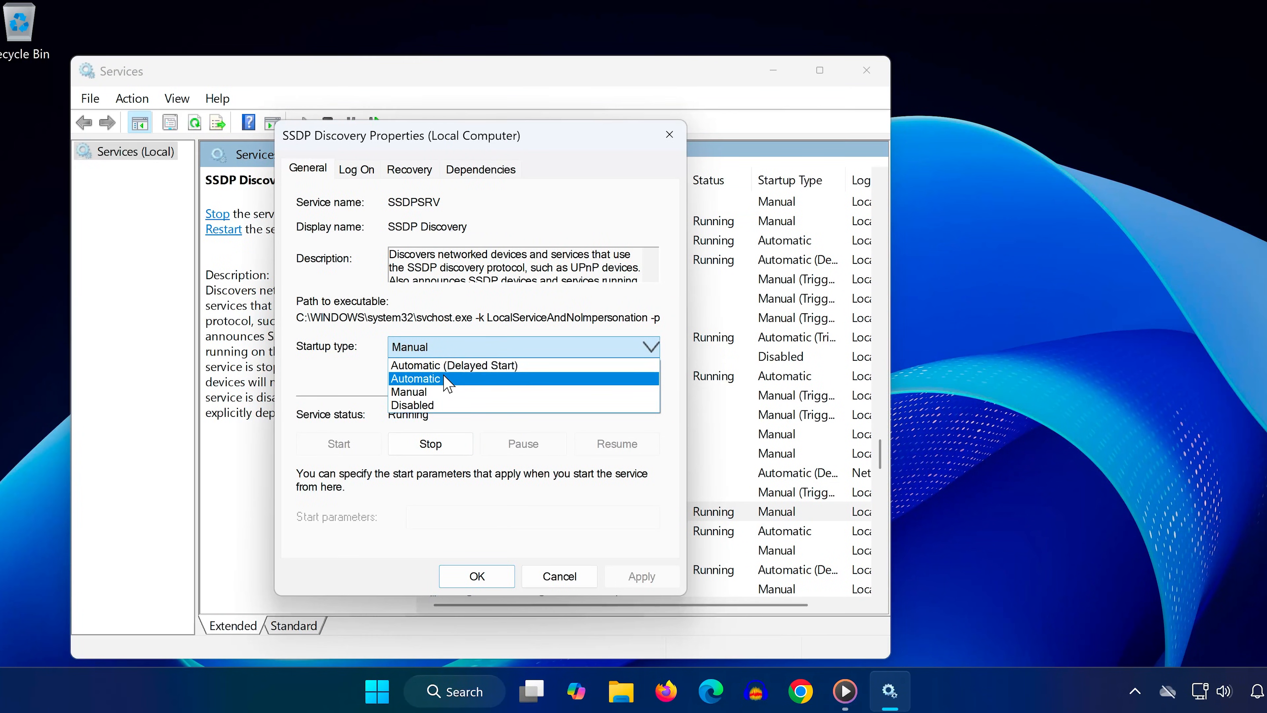
click(414, 378)
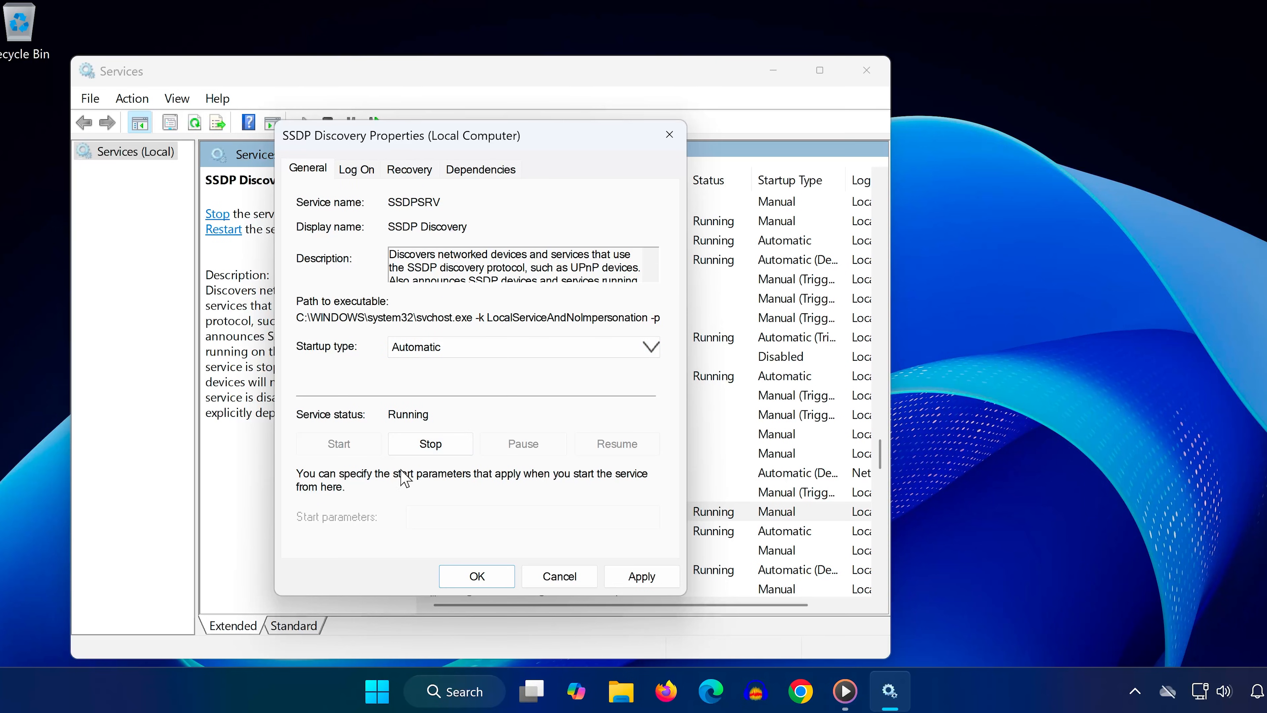
click(558, 577)
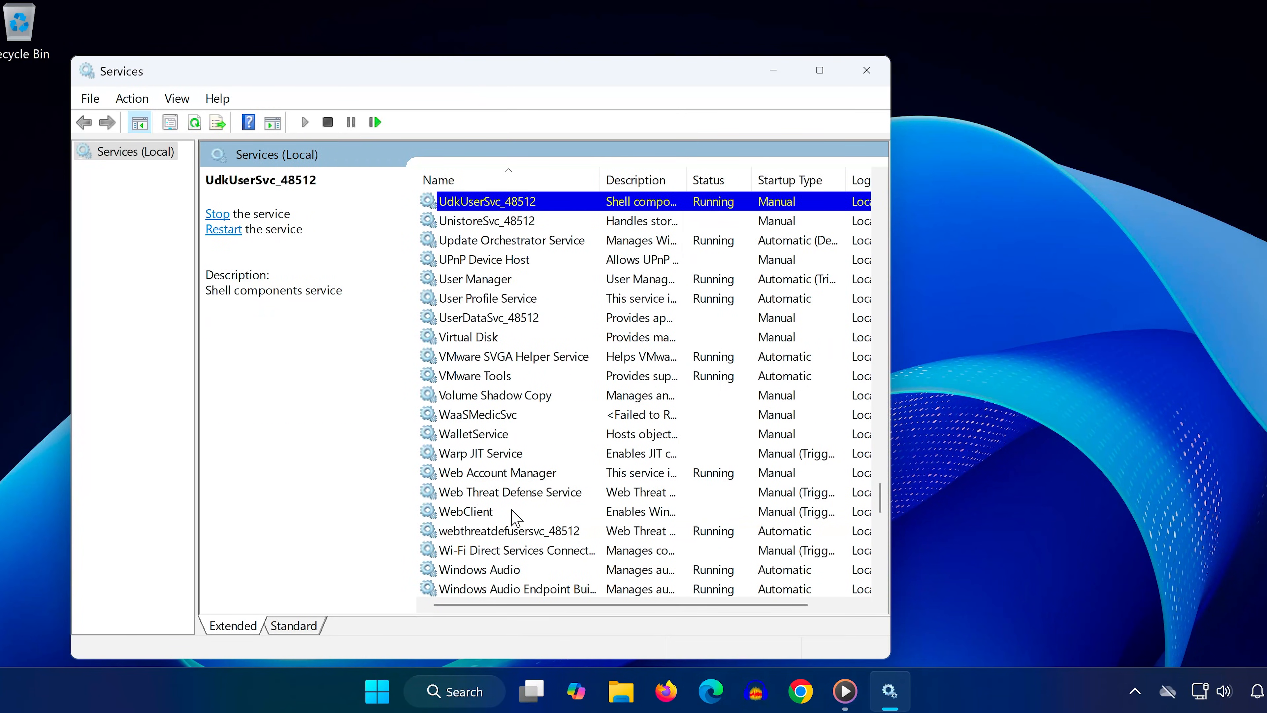
- Set UPnP Device Host to Automatic startup, save it and close Services
click(483, 259)
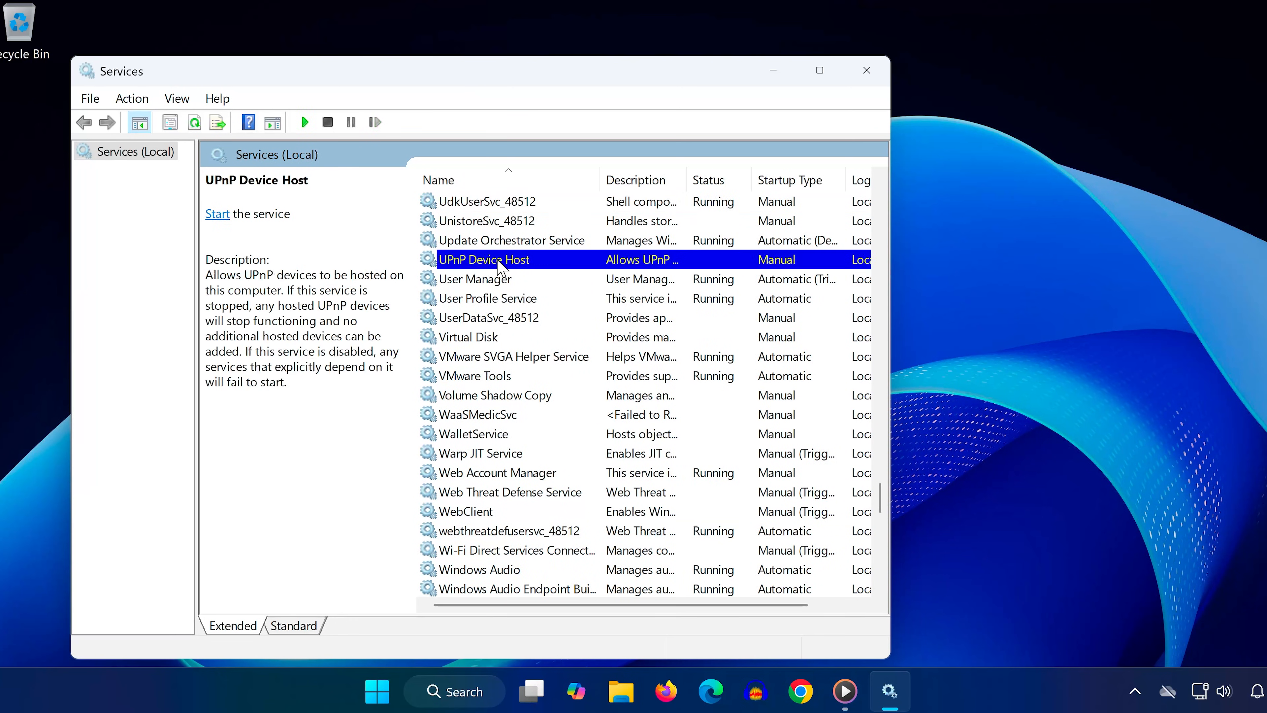
click(651, 346)
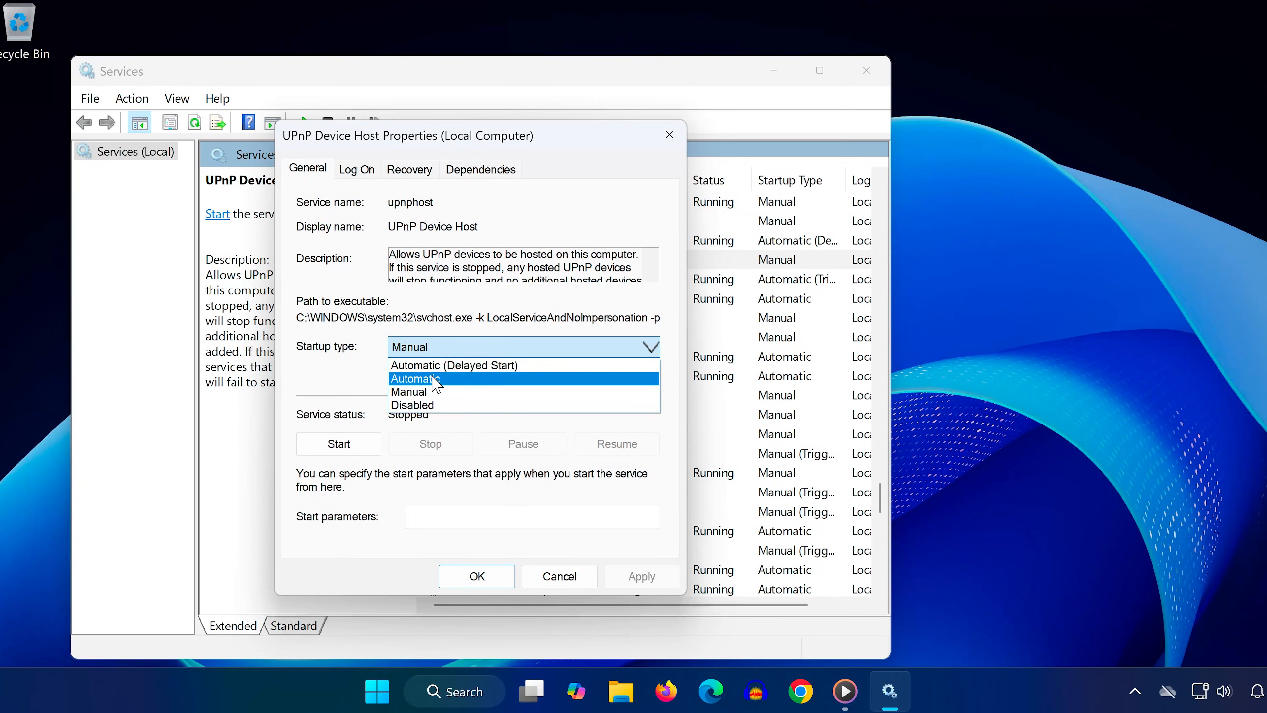
click(415, 378)
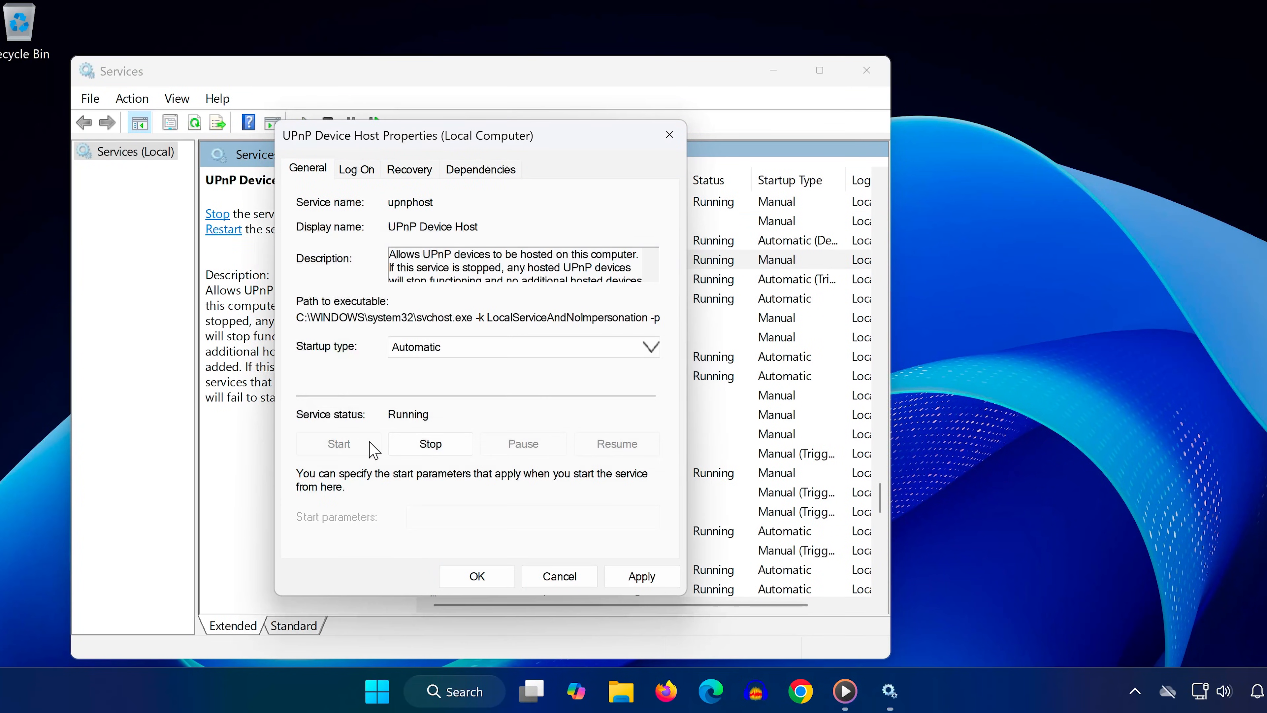
click(475, 576)
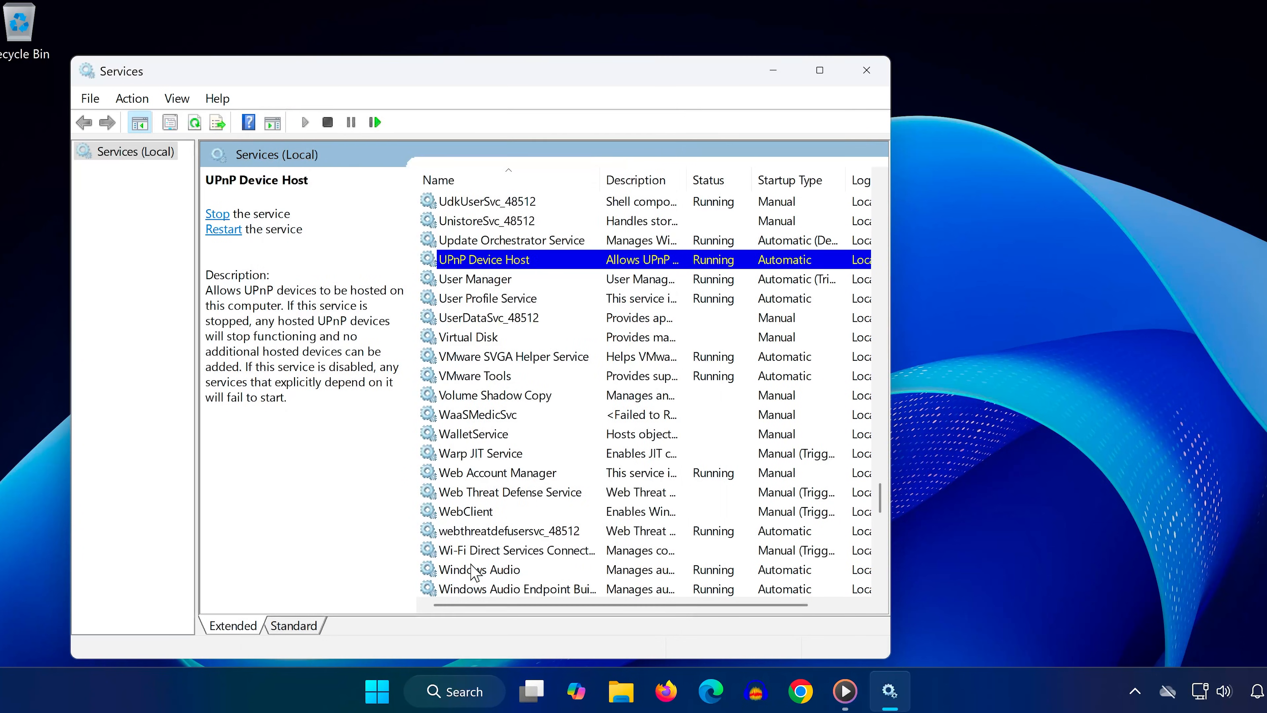
click(866, 70)
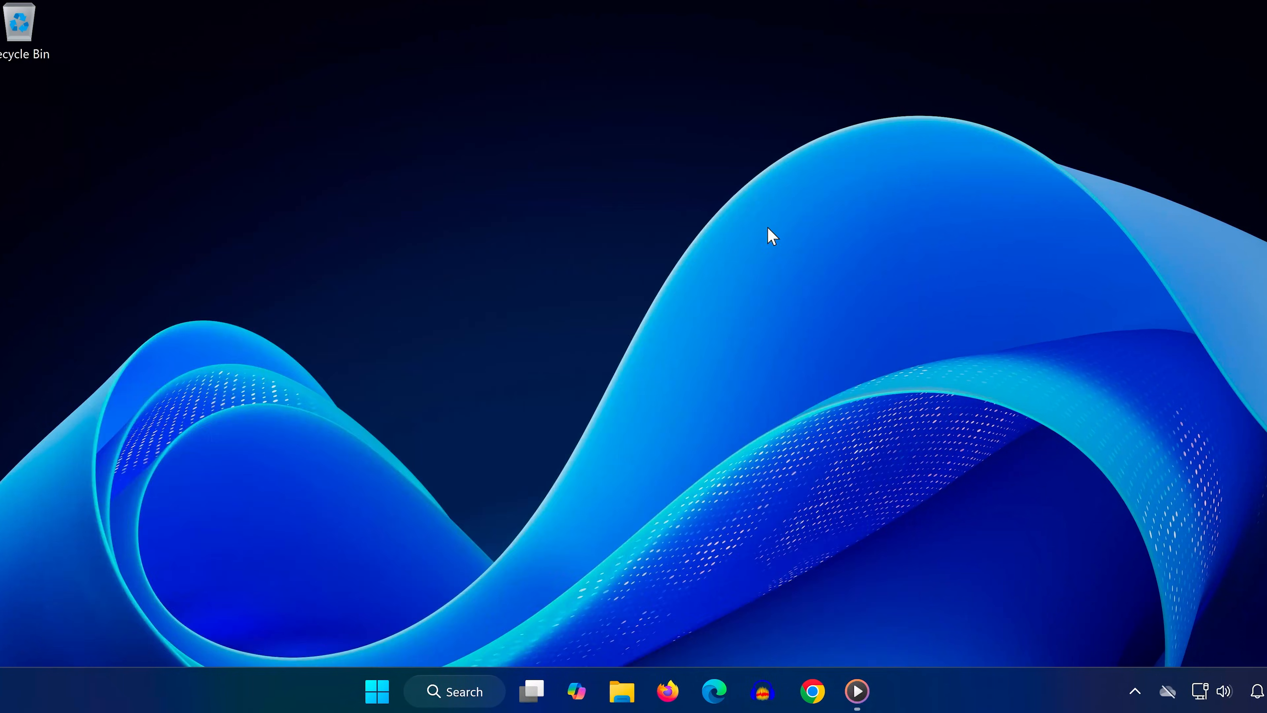
- Enable network discovery in advanced sharing settings, then bring up Windows Features
click(377, 691)
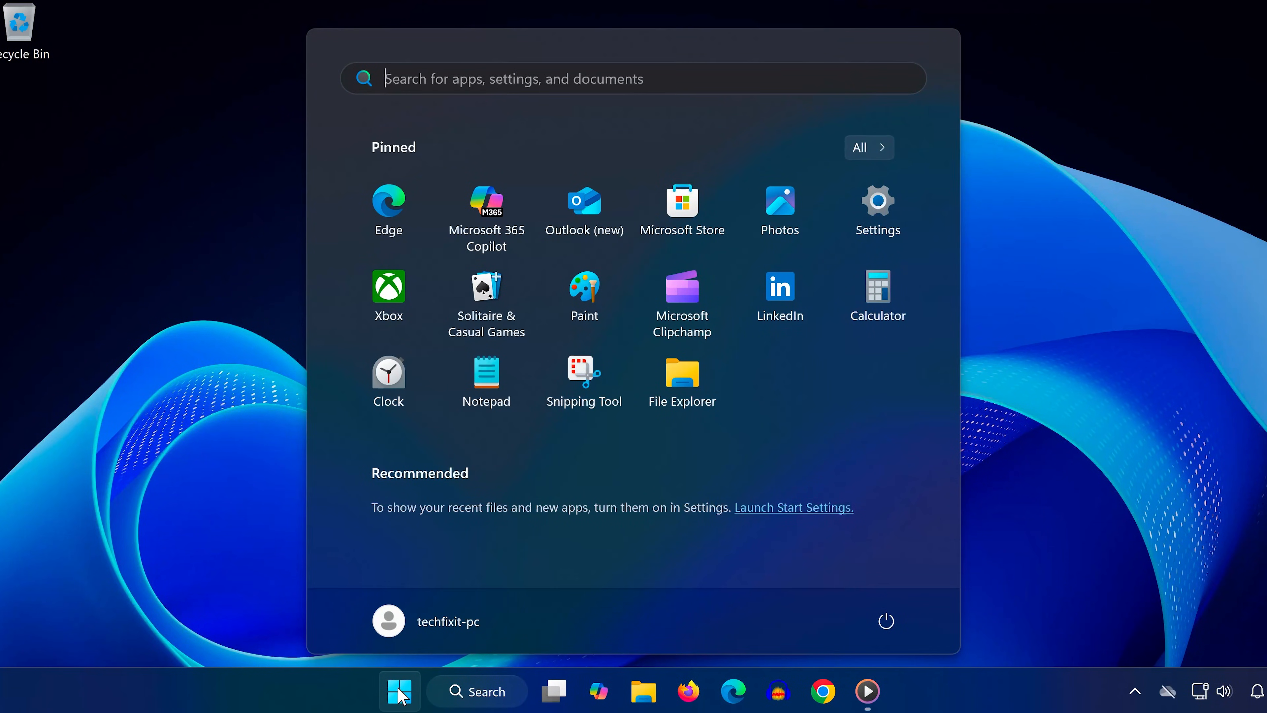
text(manage advanced sharing settings)
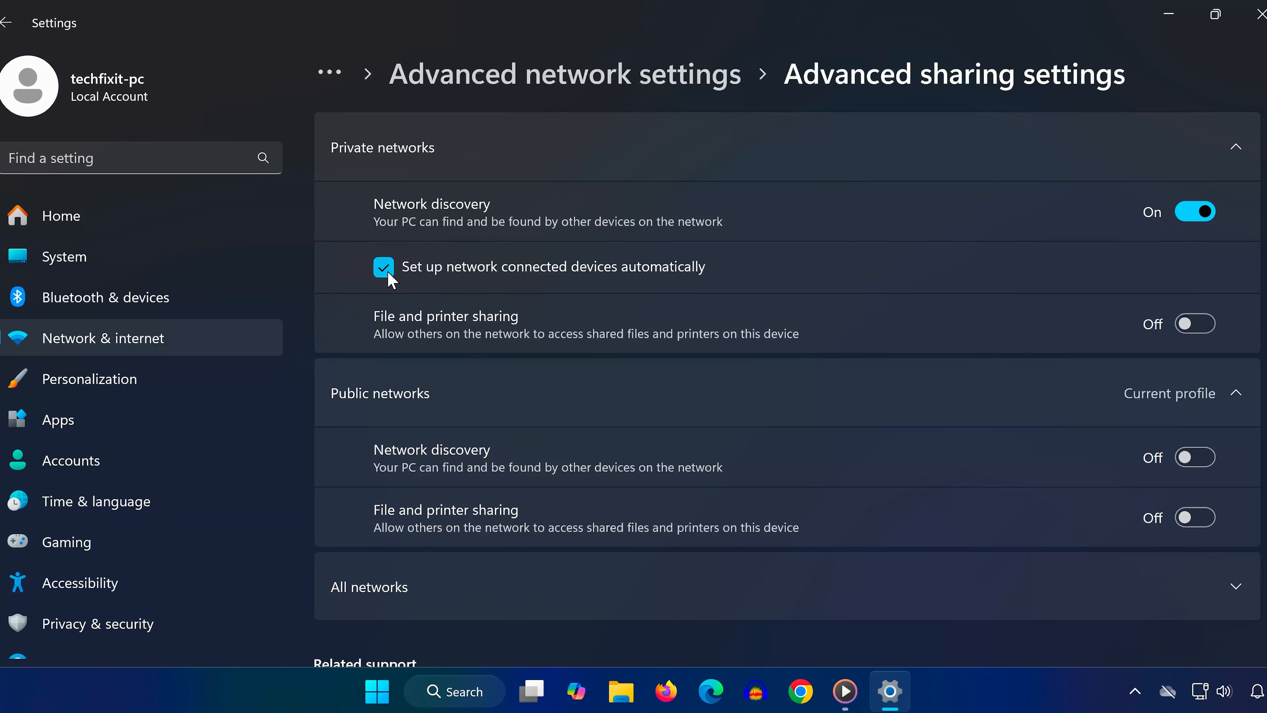
mouse_move(700, 284)
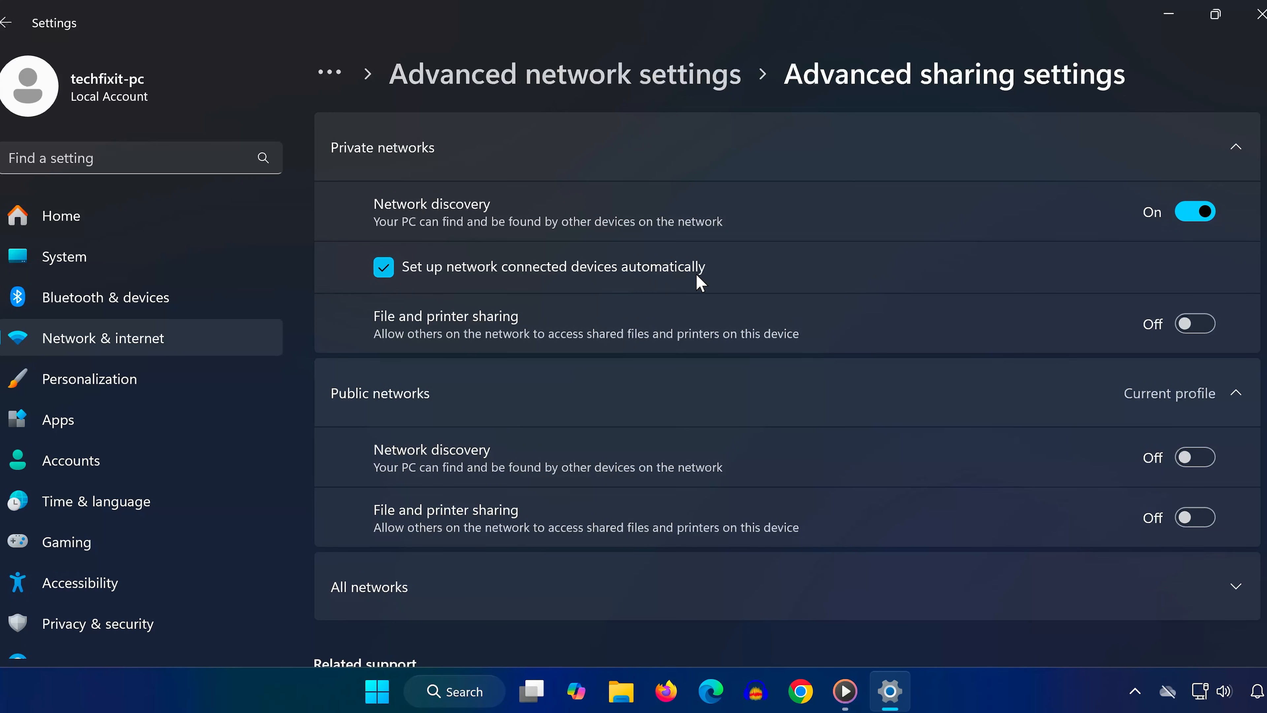
click(1196, 324)
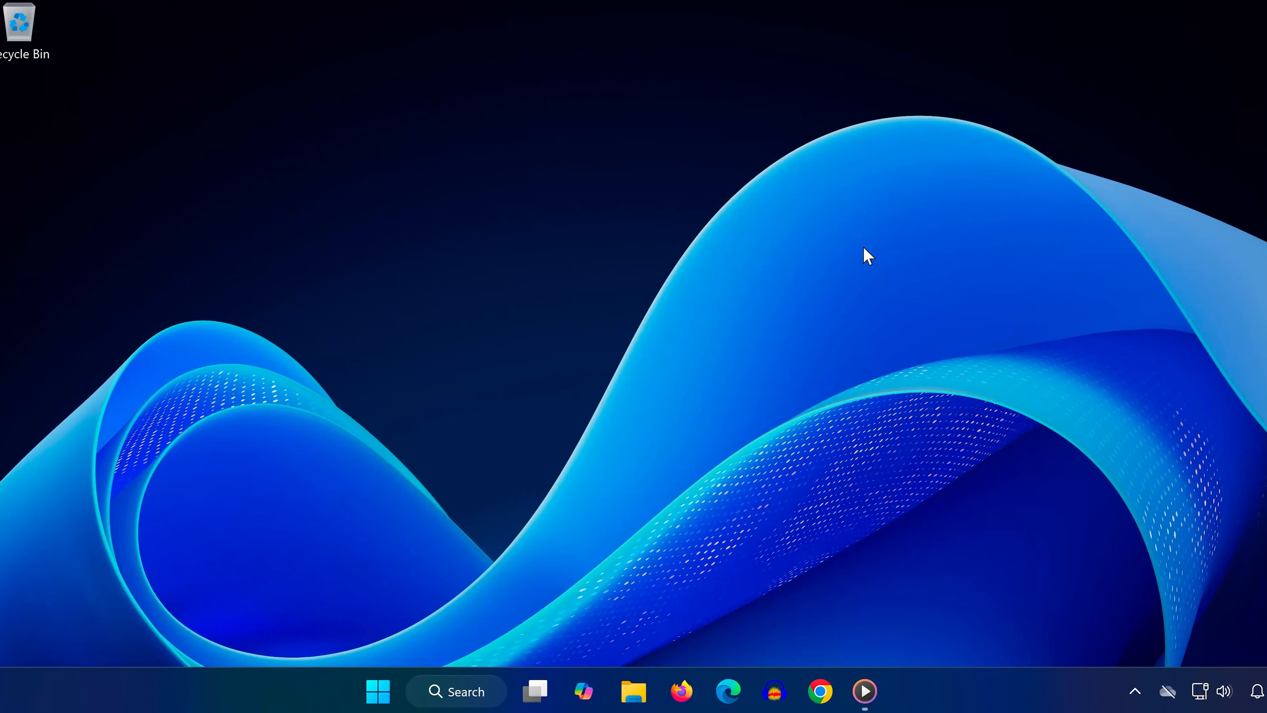
click(377, 691)
text(turn)
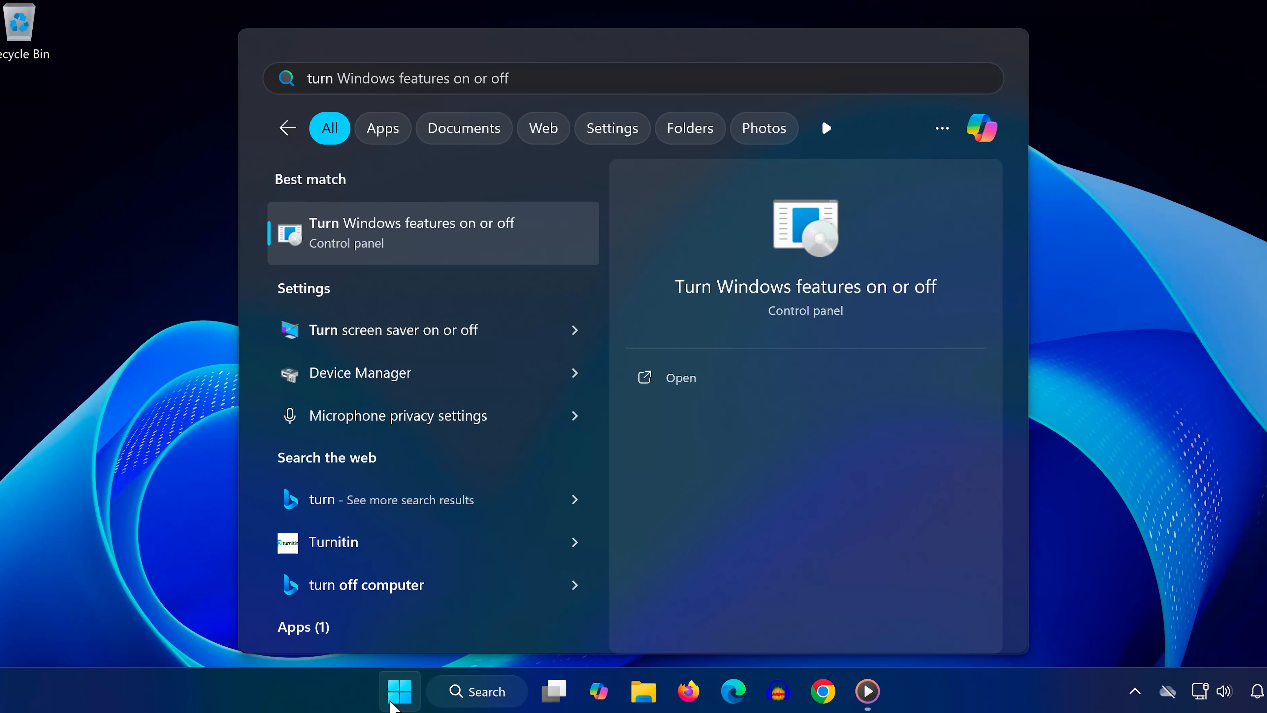
click(680, 378)
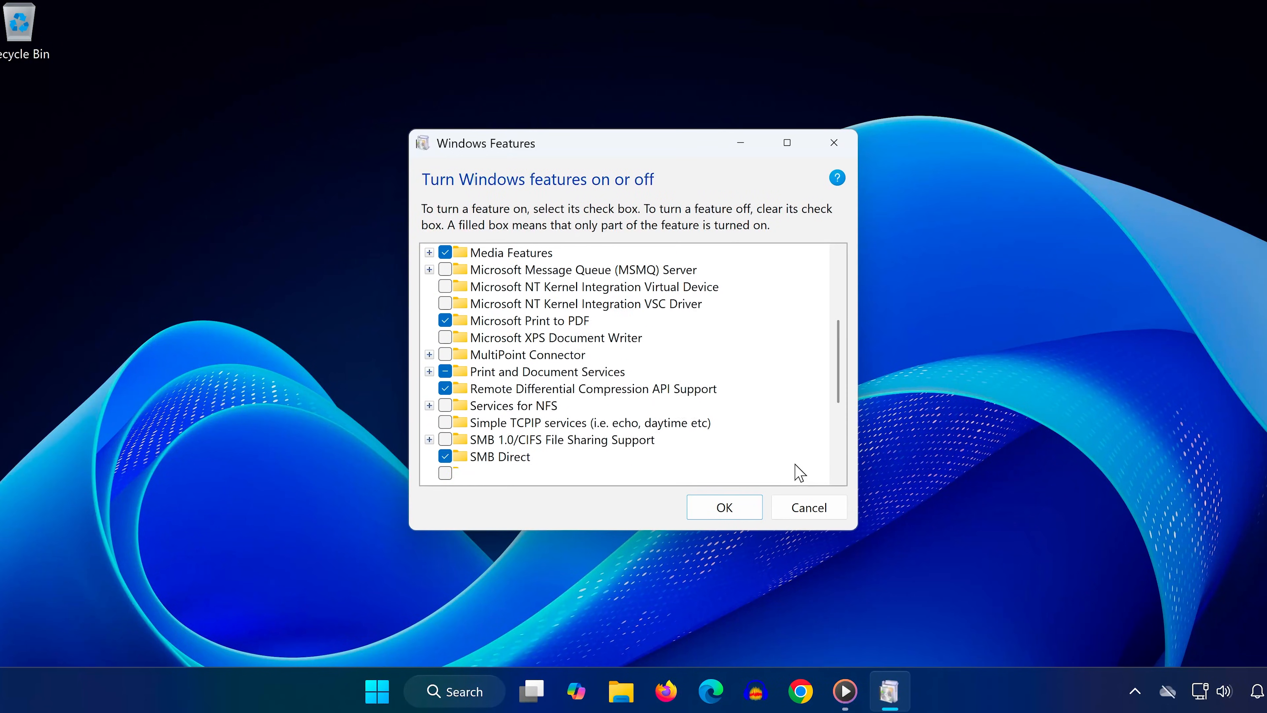
- Tick SMB 1.0/CIFS Client under SMB 1.0/CIFS File Sharing Support and apply
scroll(down, 3)
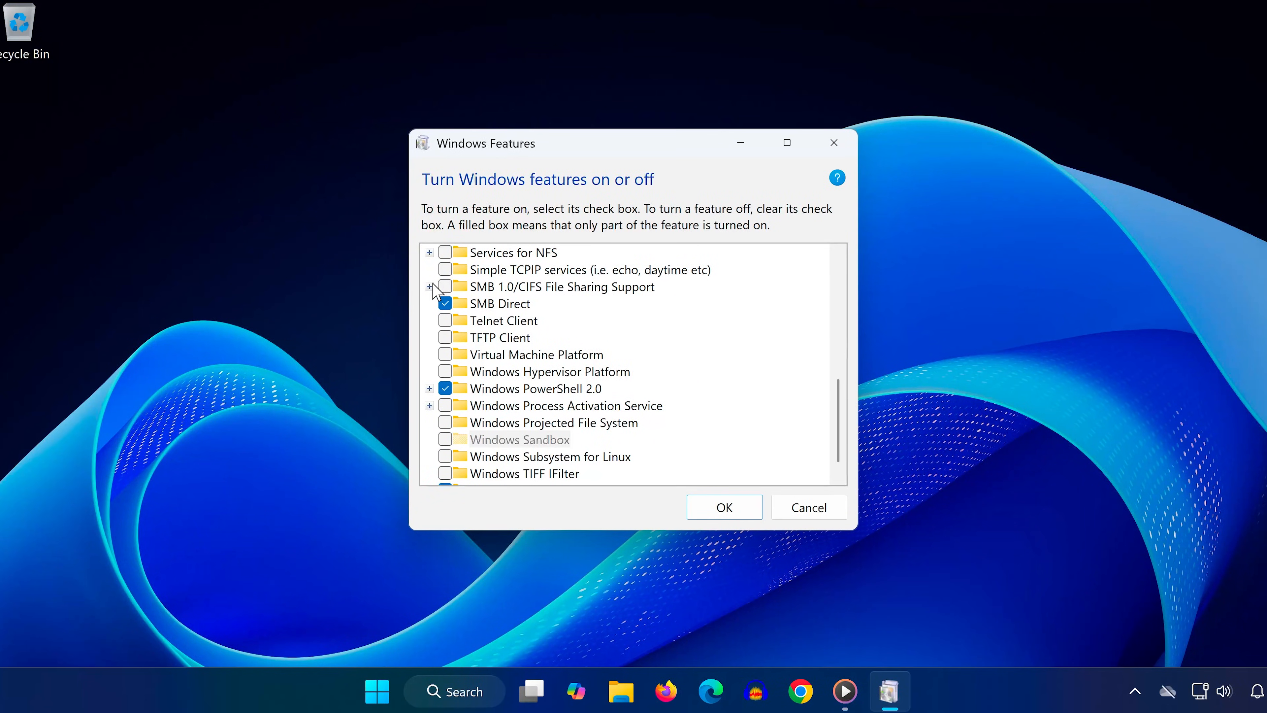
click(429, 287)
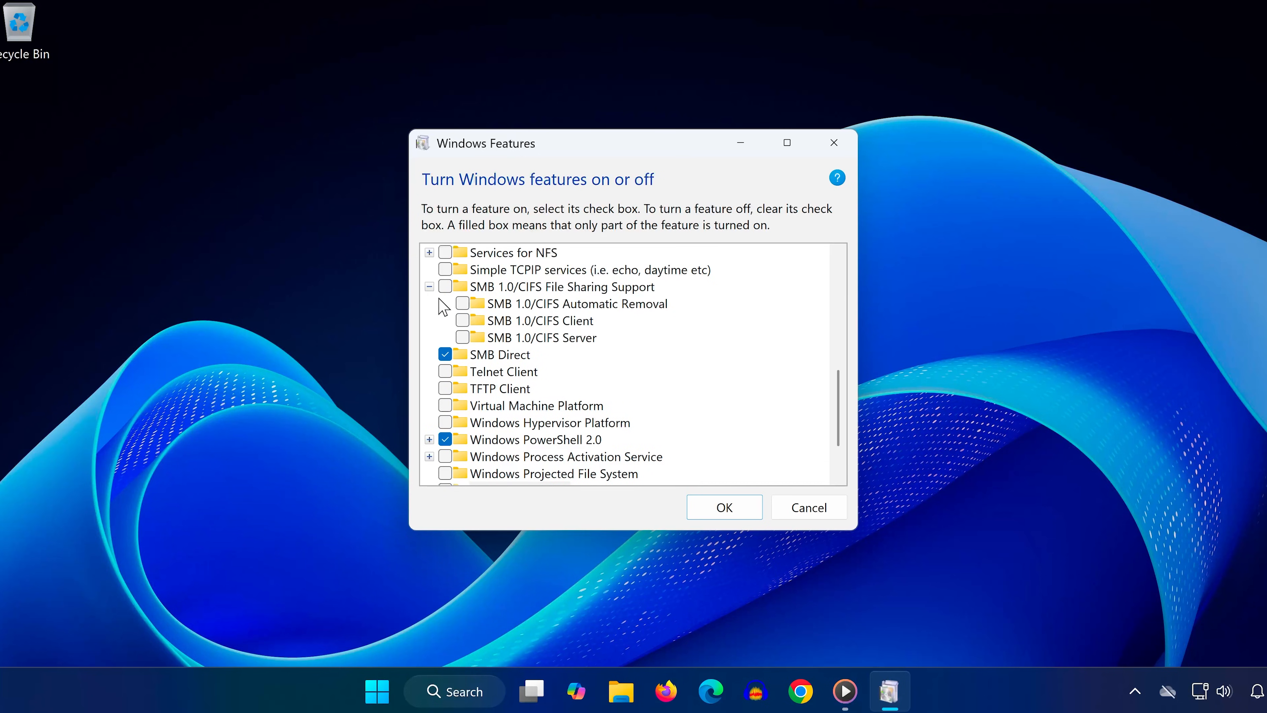
mouse_move(482, 327)
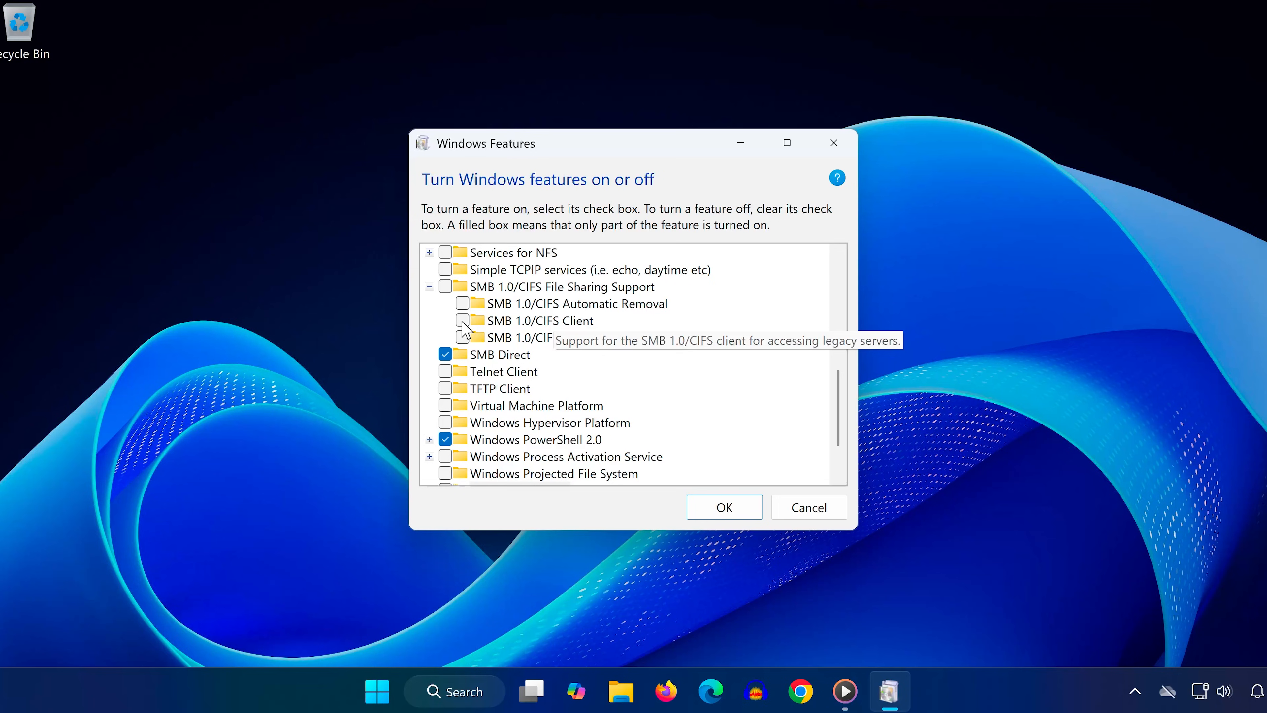
click(464, 320)
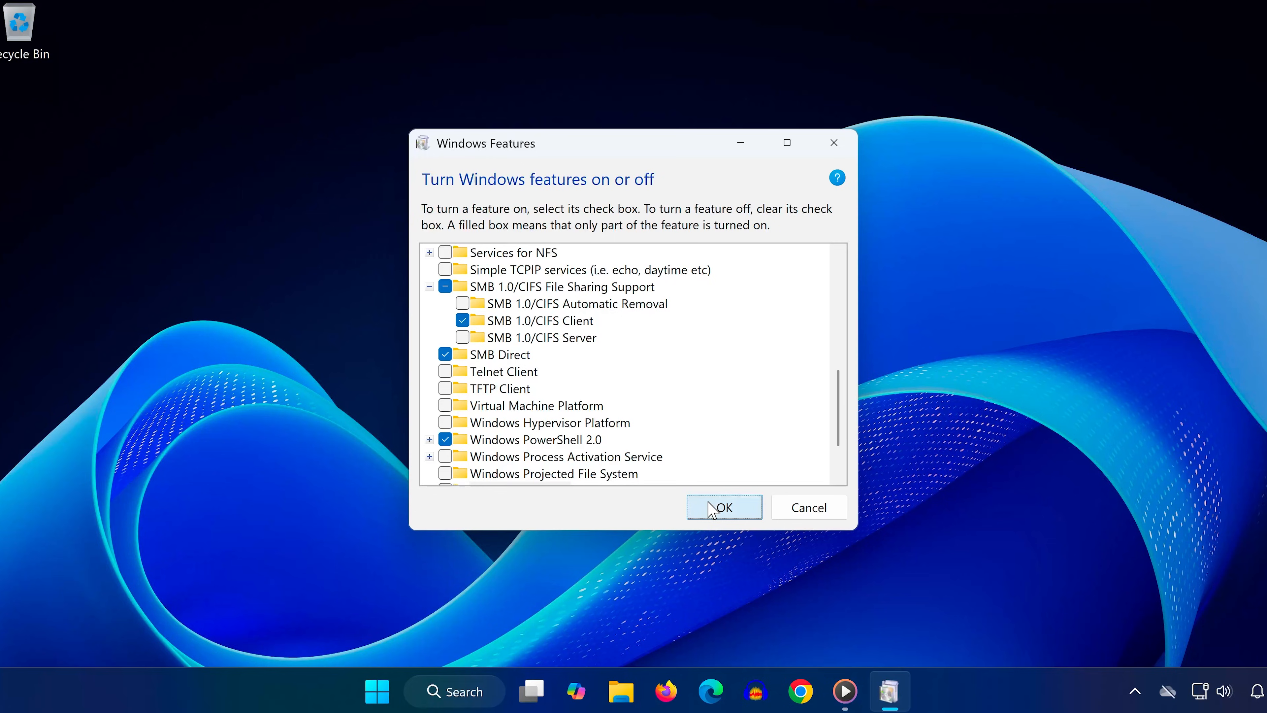
click(723, 507)
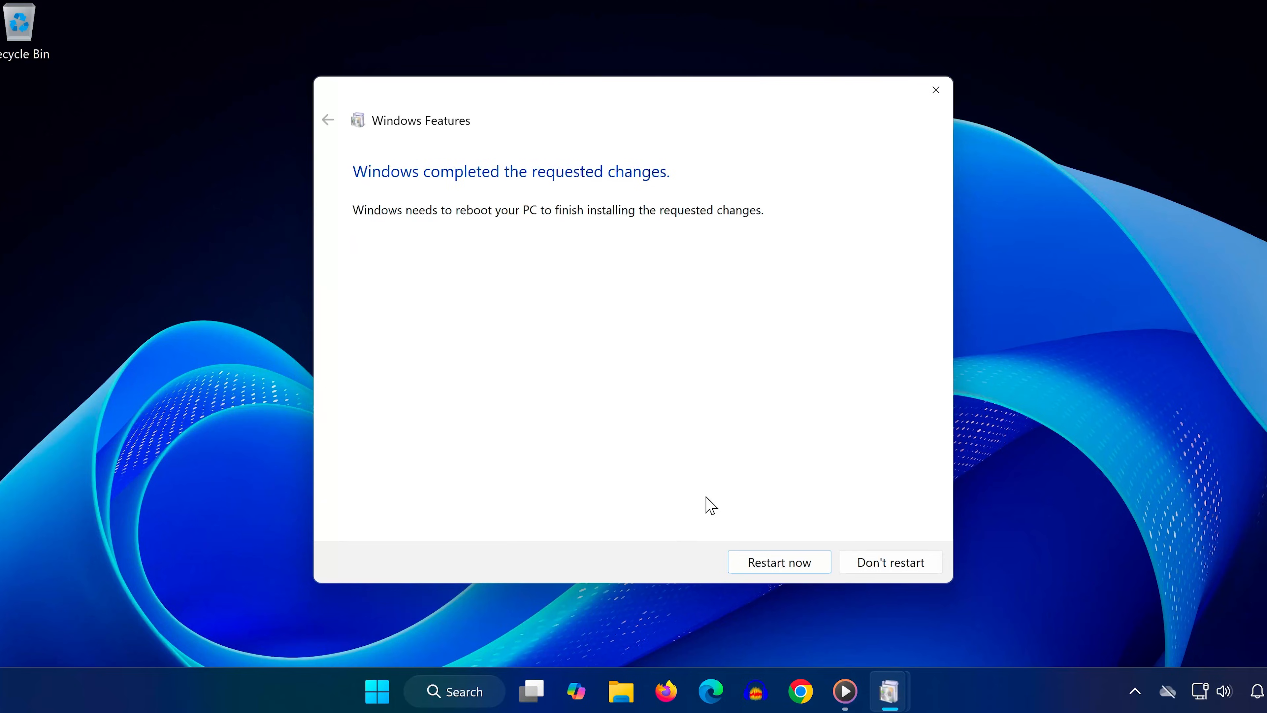
- Restart the PC now to finish installing the feature
click(777, 561)
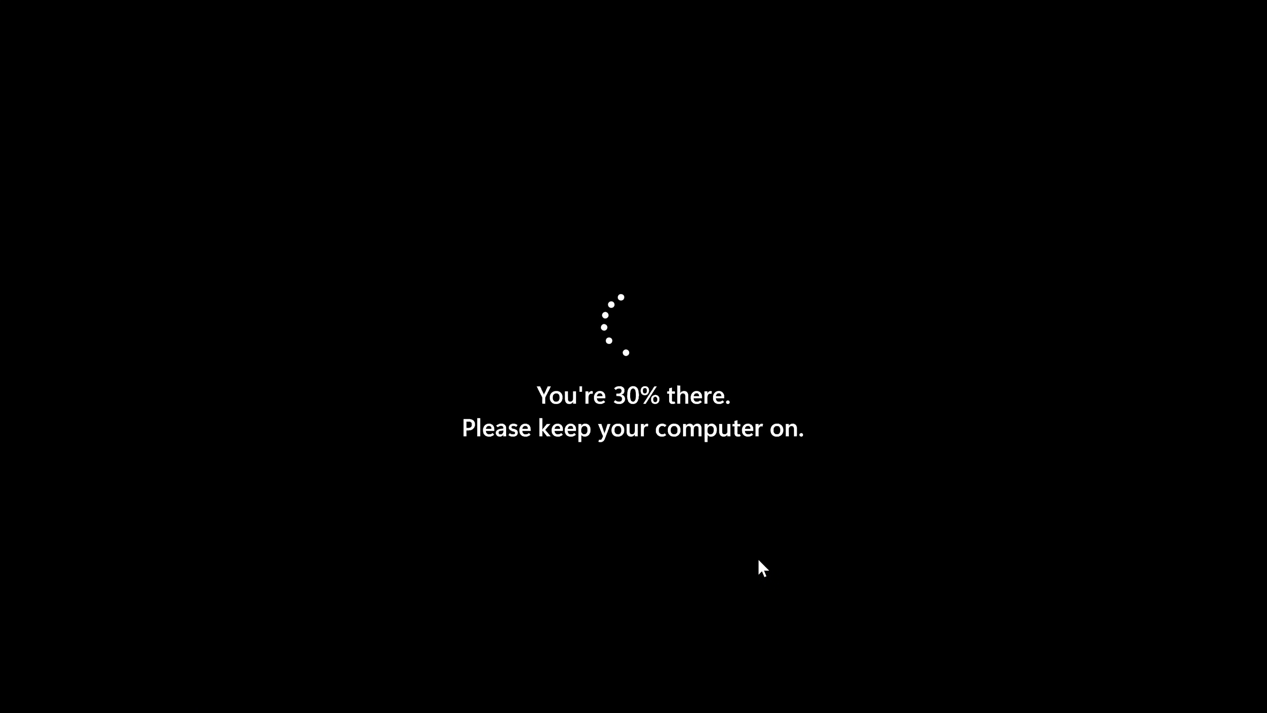